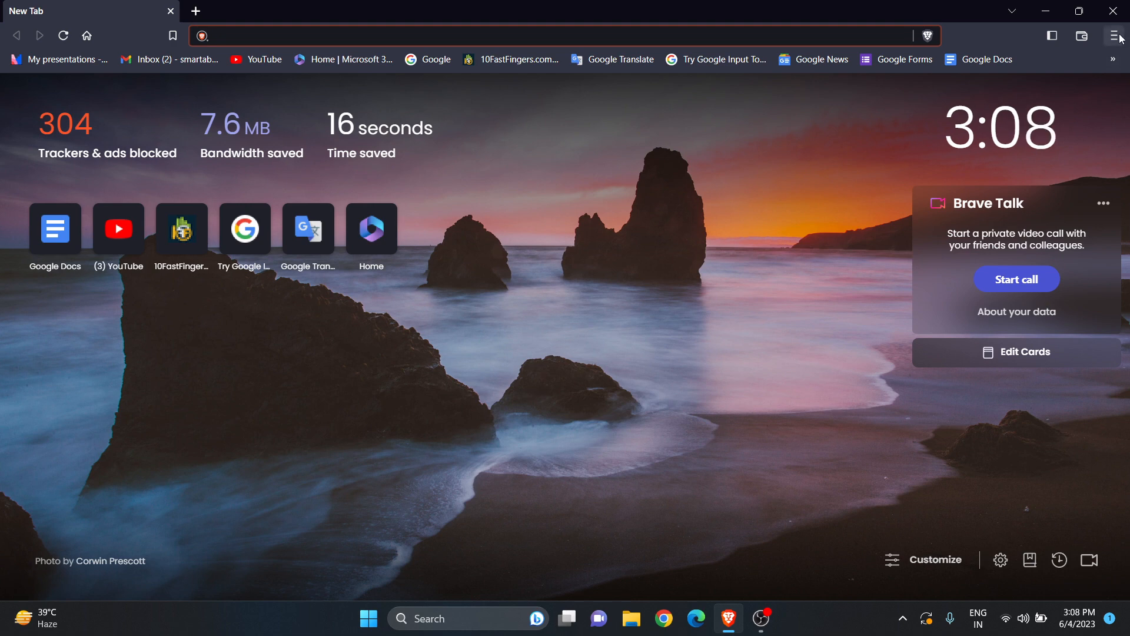
- Open Brave Settings from the main menu and scroll the sidebar down to Downloads
click(1116, 35)
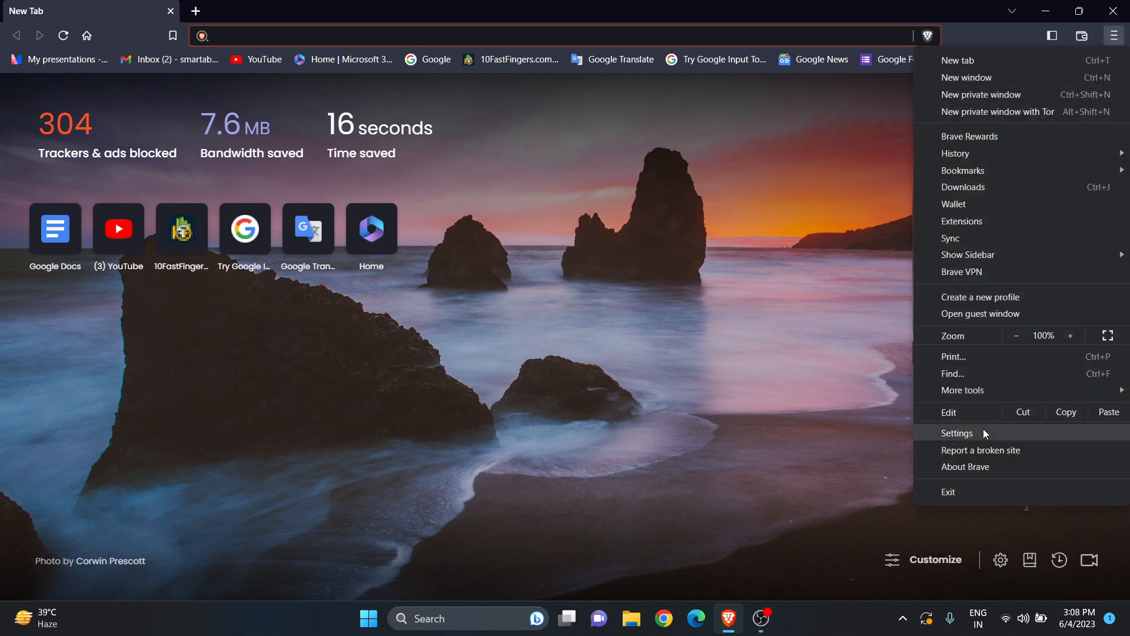
click(957, 432)
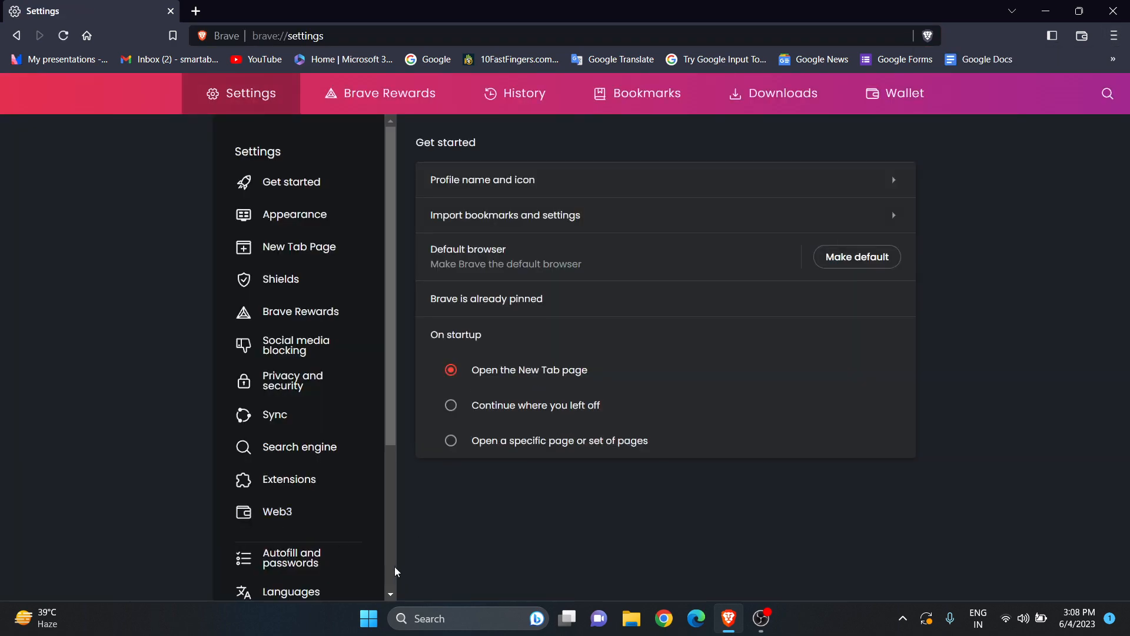
scroll(down, 3)
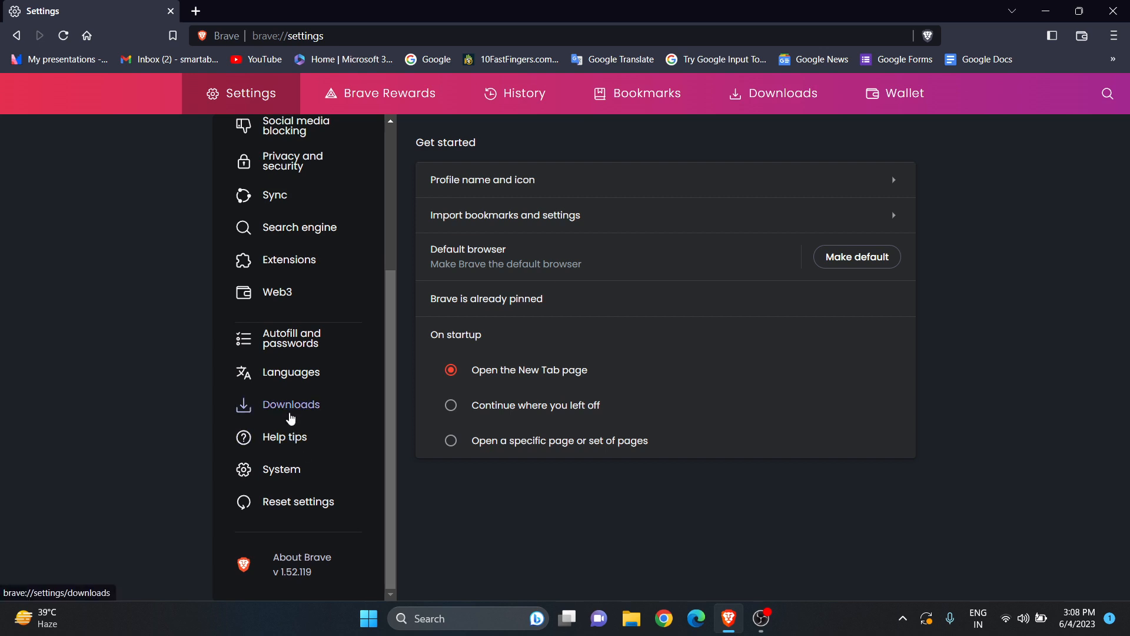
- Go to System settings and toggle Memory Saver off, then back on
click(281, 469)
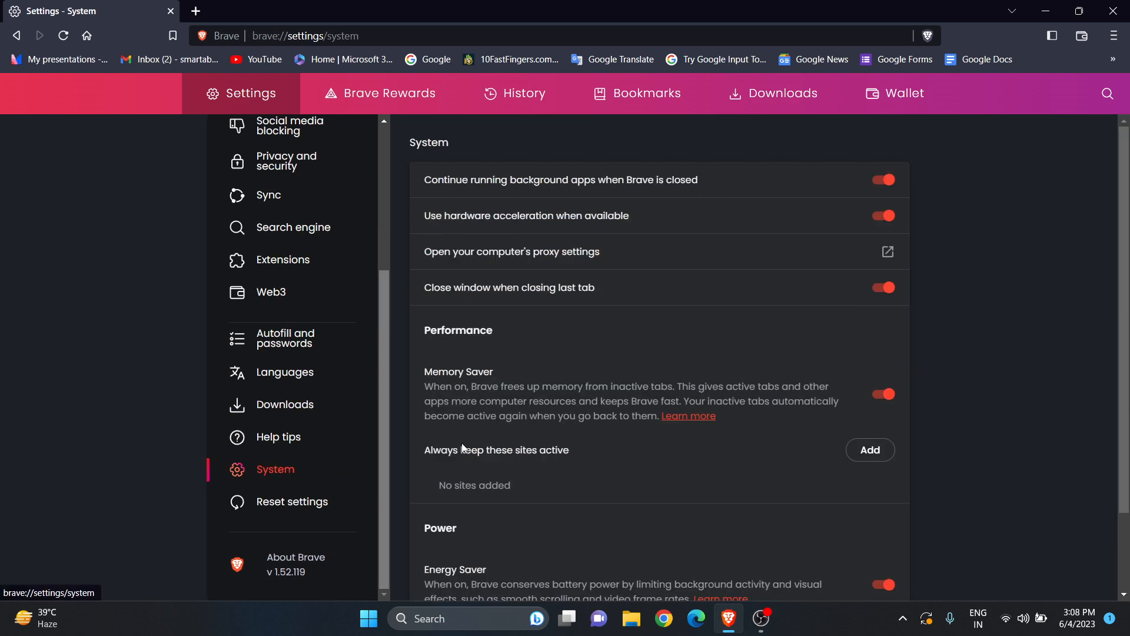
mouse_move(677, 349)
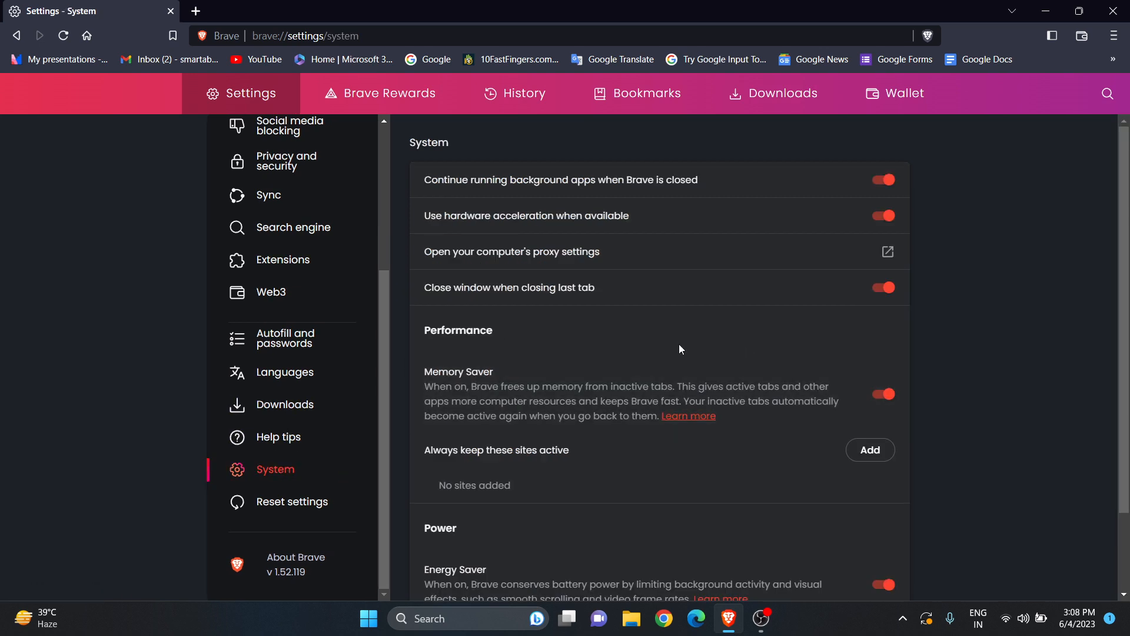
mouse_move(972, 354)
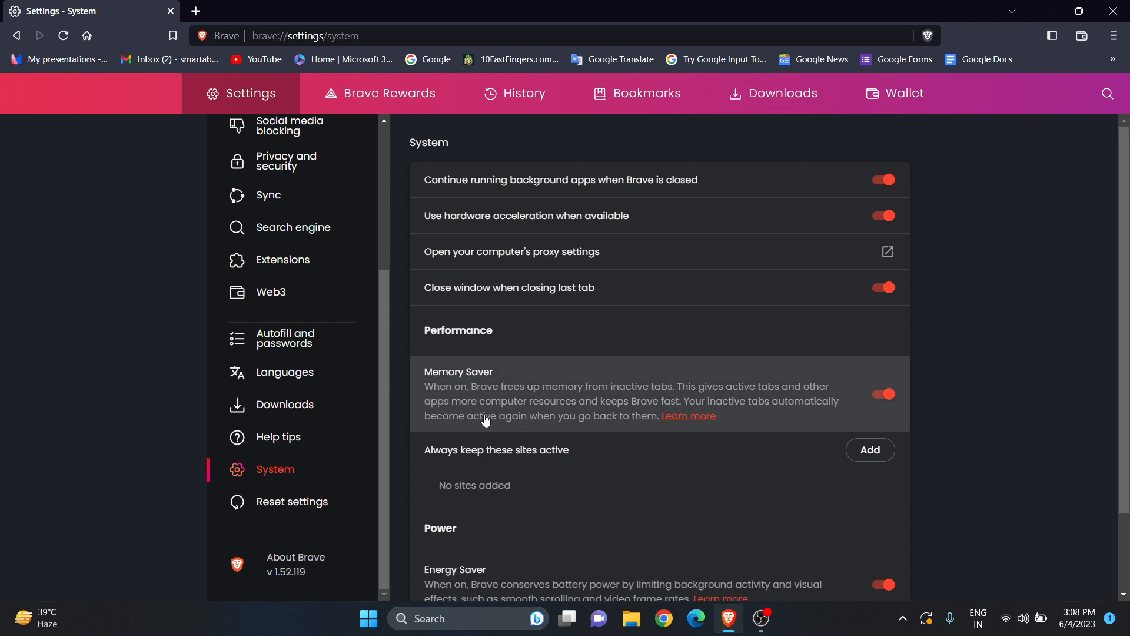
mouse_move(732, 423)
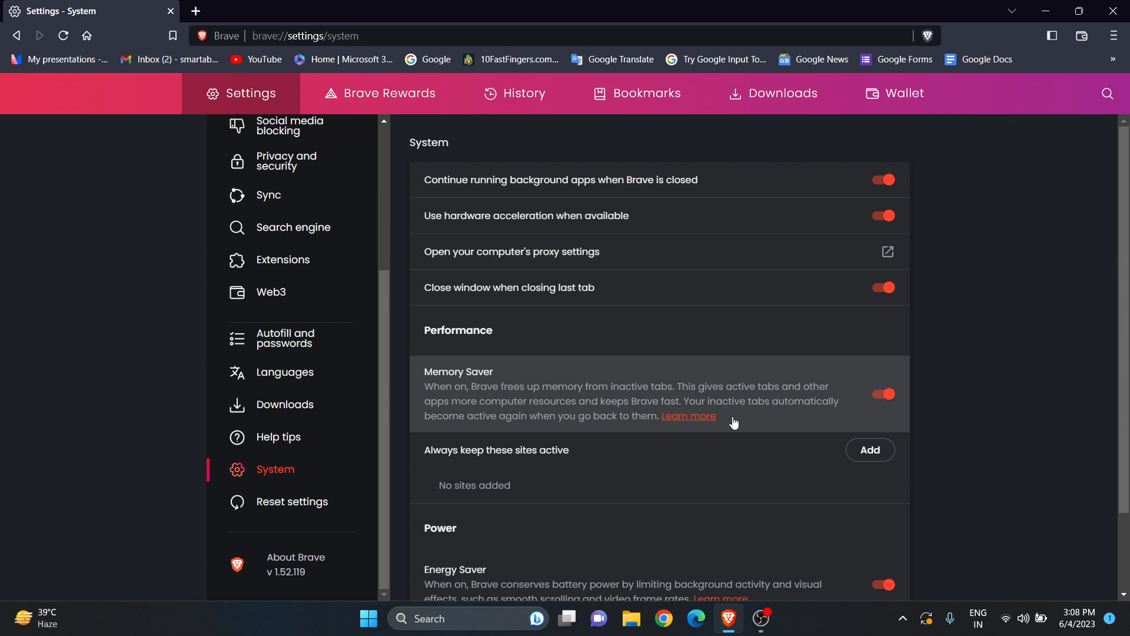
mouse_move(895, 405)
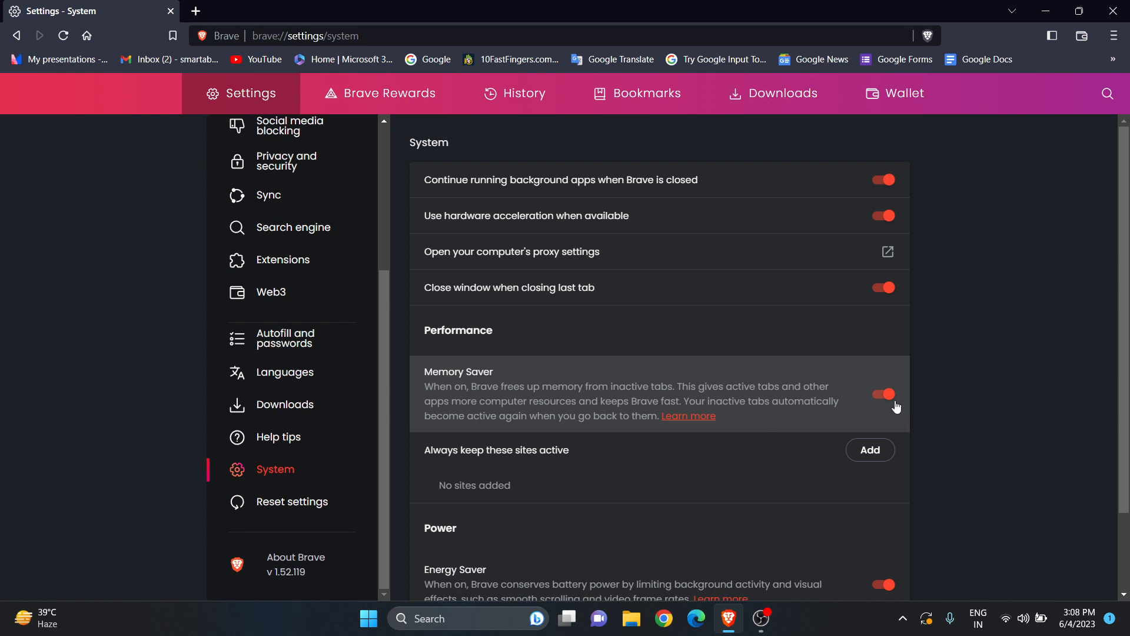
mouse_move(888, 405)
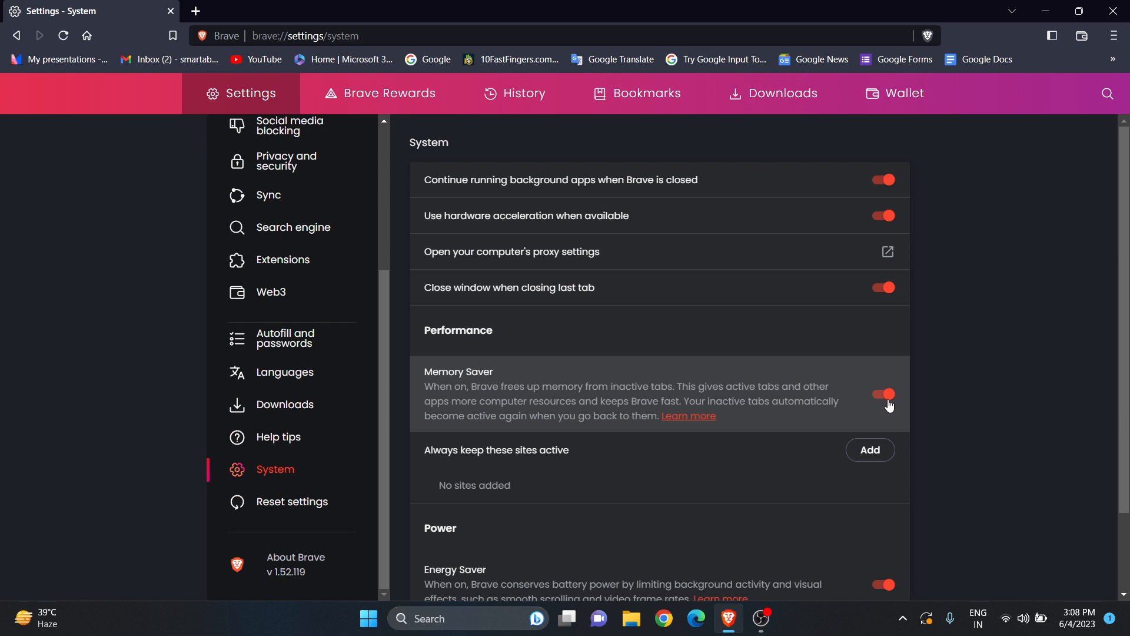
click(882, 393)
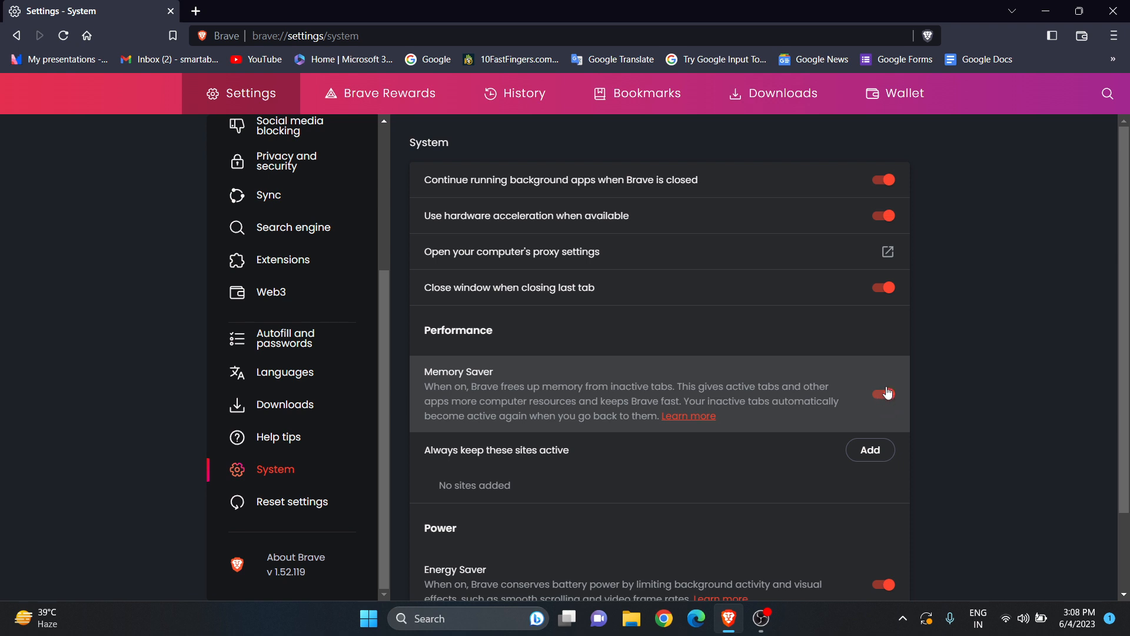
click(883, 393)
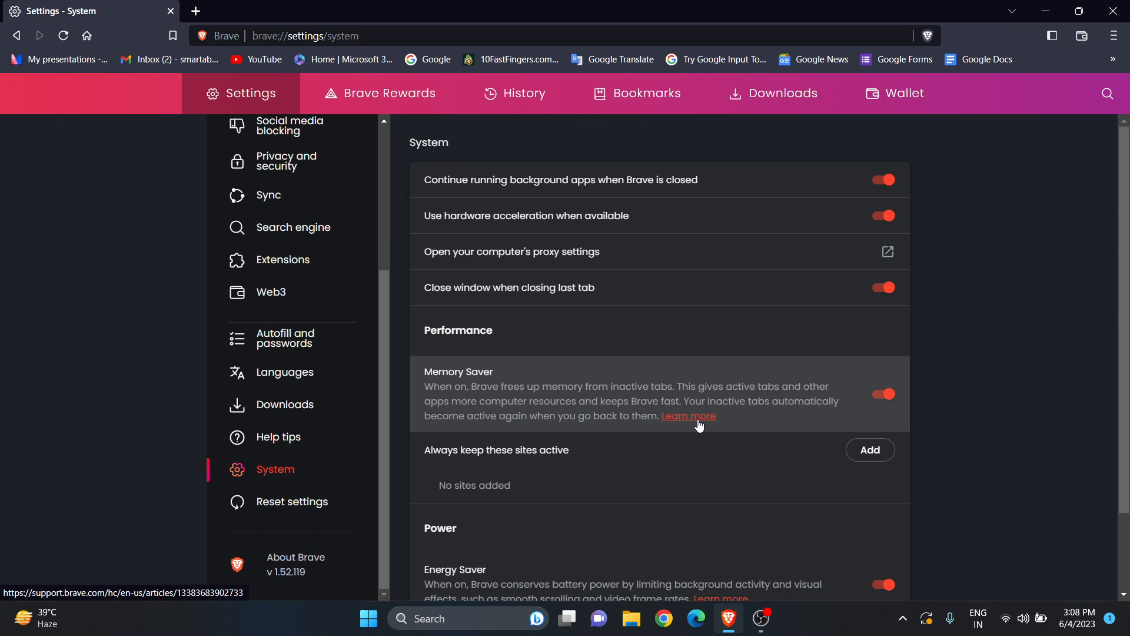
- Open the Memory Saver 'Learn more' article, read it, and revisit the Settings tab
click(687, 416)
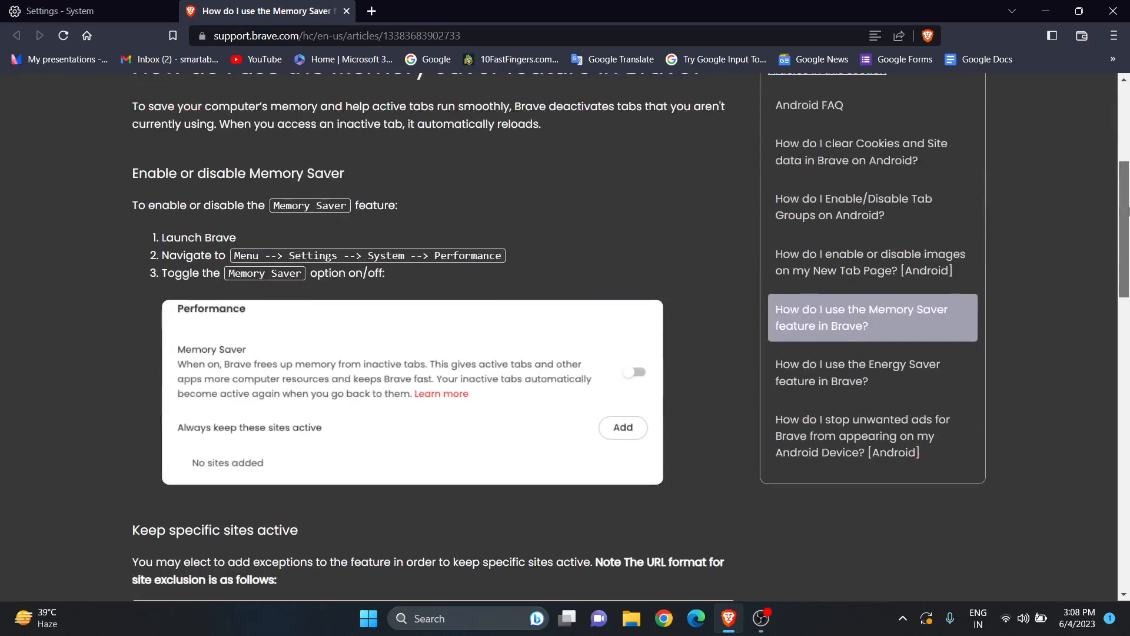
scroll(down, 3)
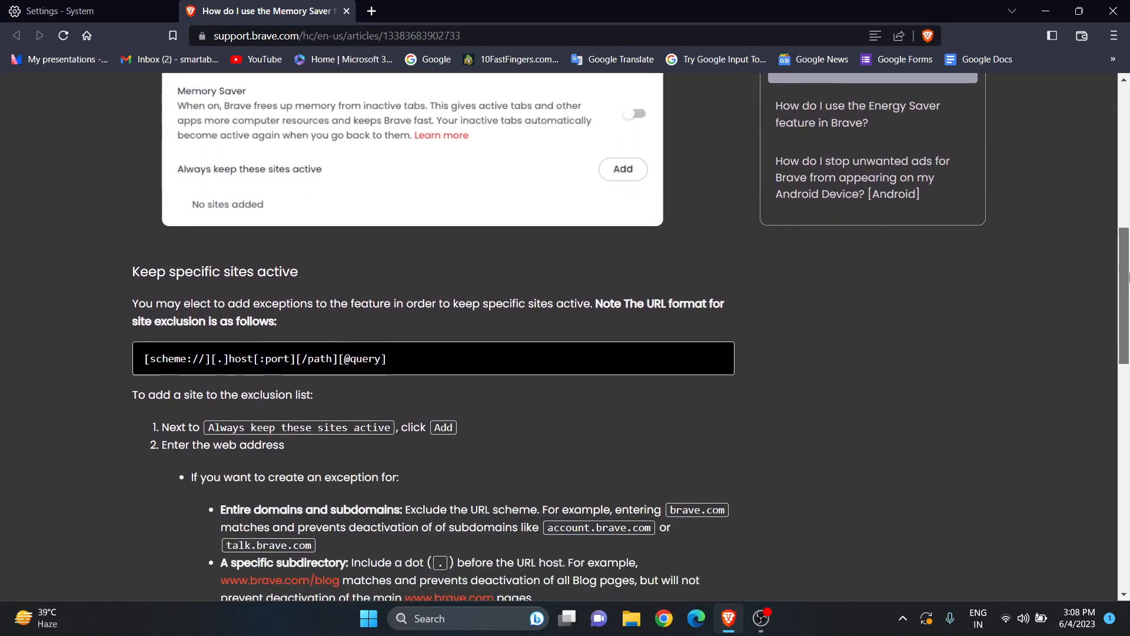
scroll(down, 3)
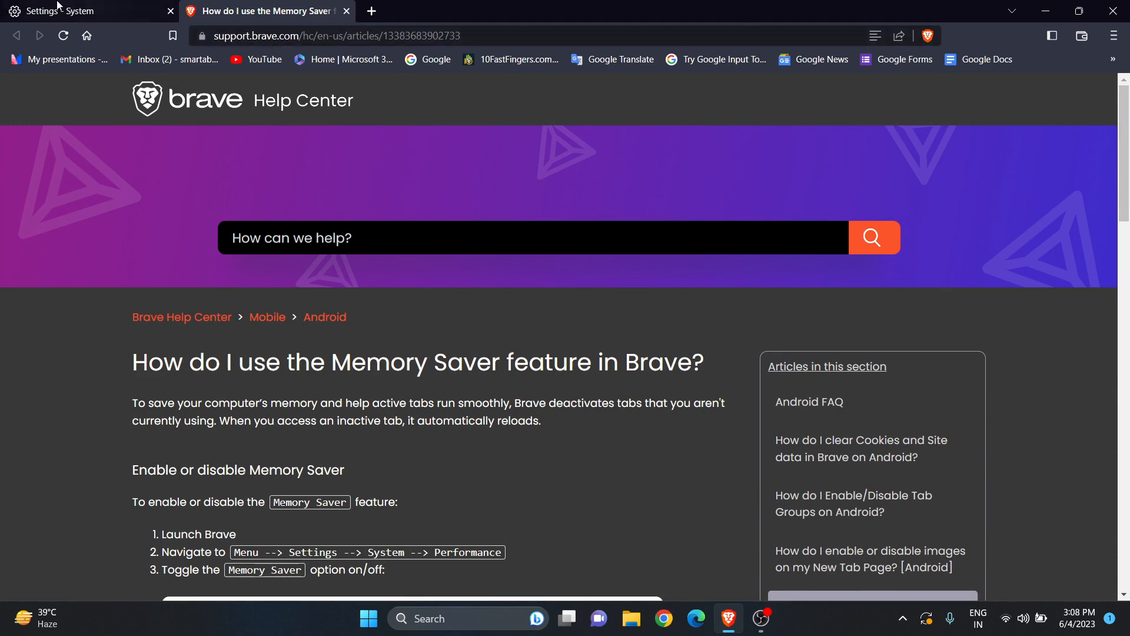
click(79, 10)
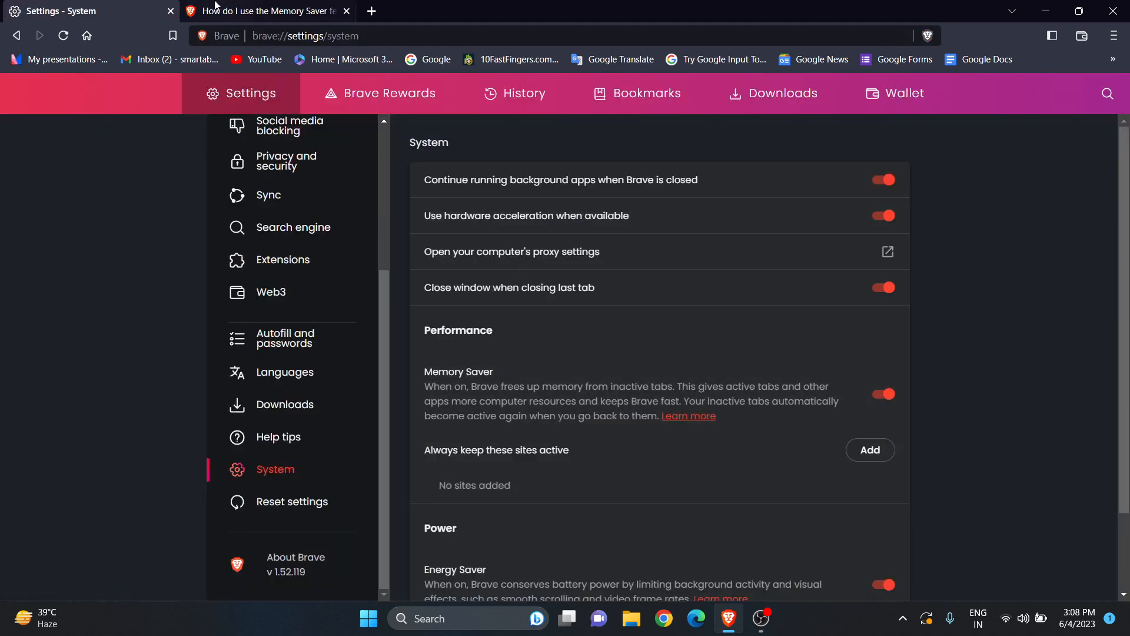
click(267, 11)
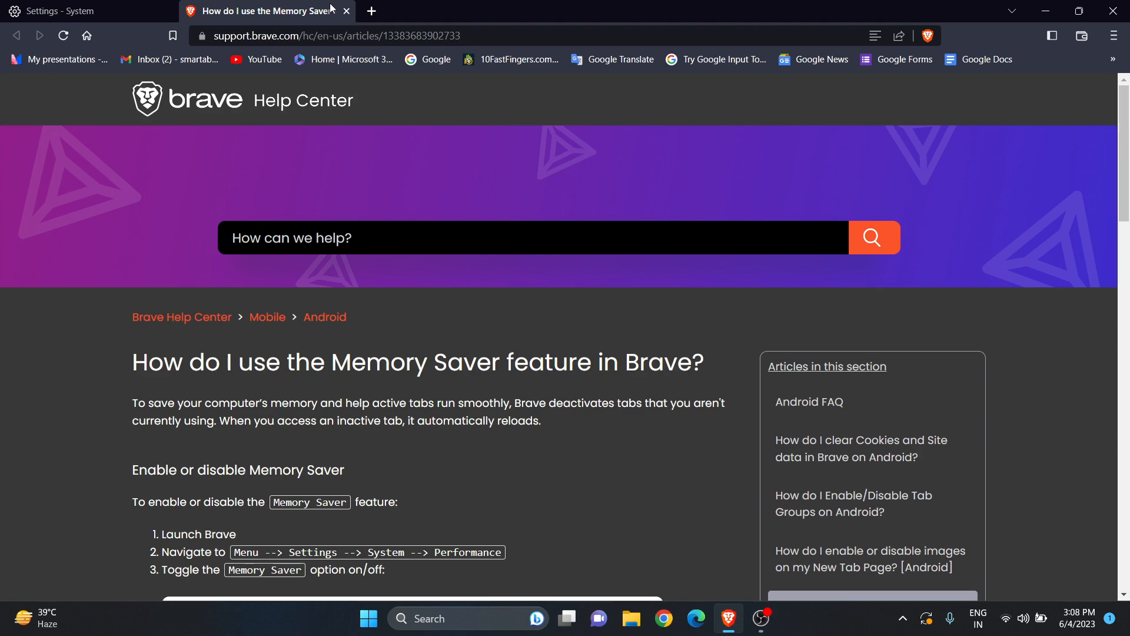
- Close the Memory Saver help article tab, returning to System settings
click(58, 11)
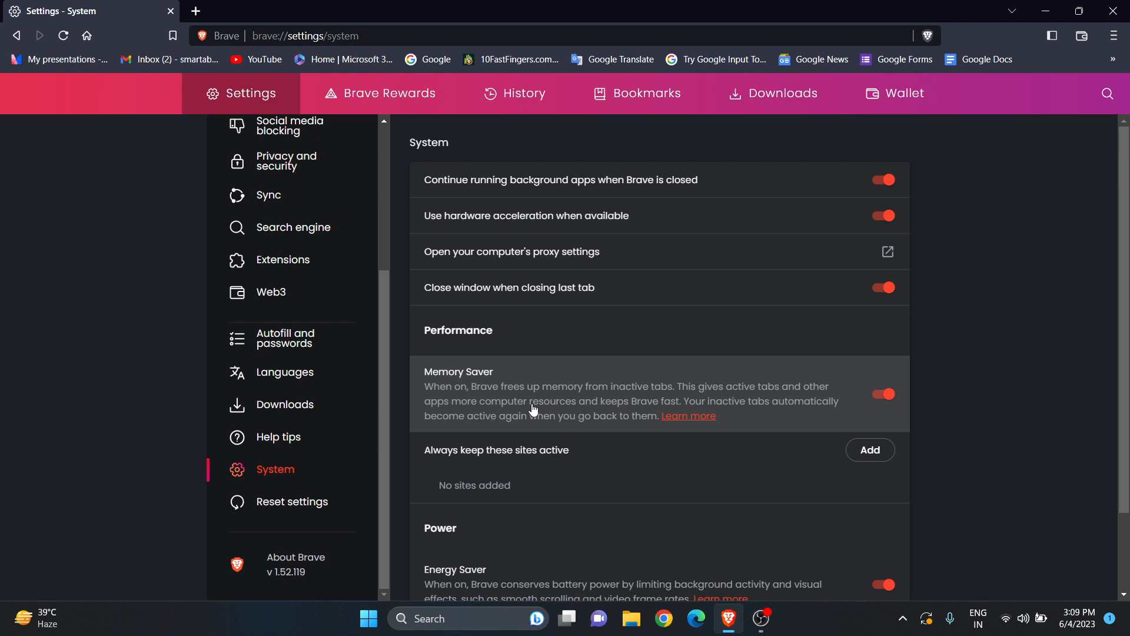
mouse_move(635, 289)
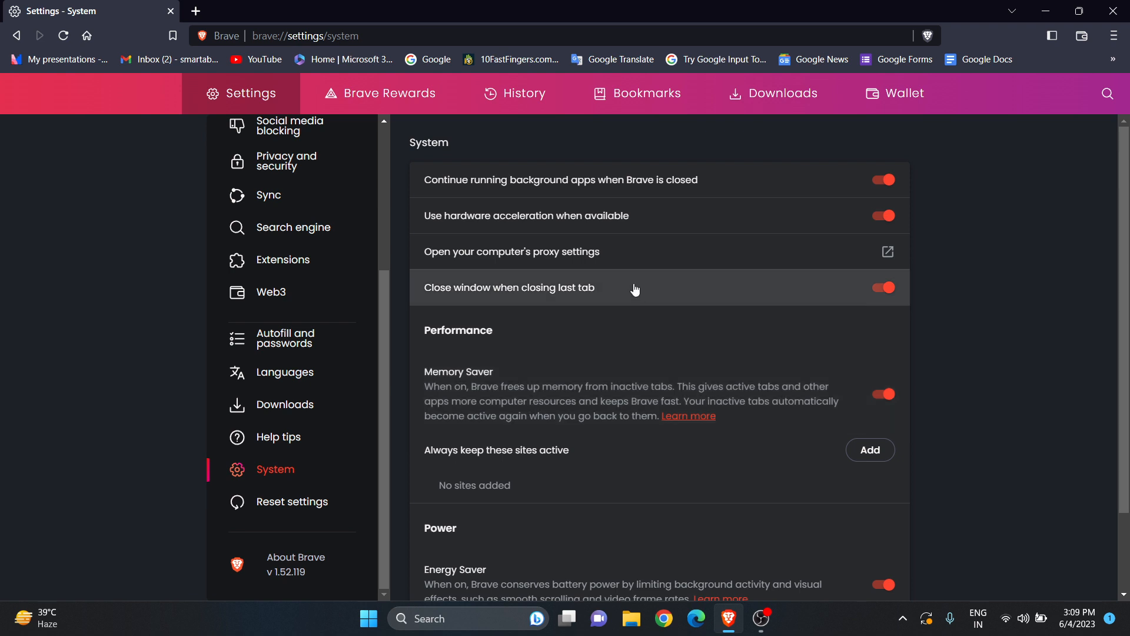